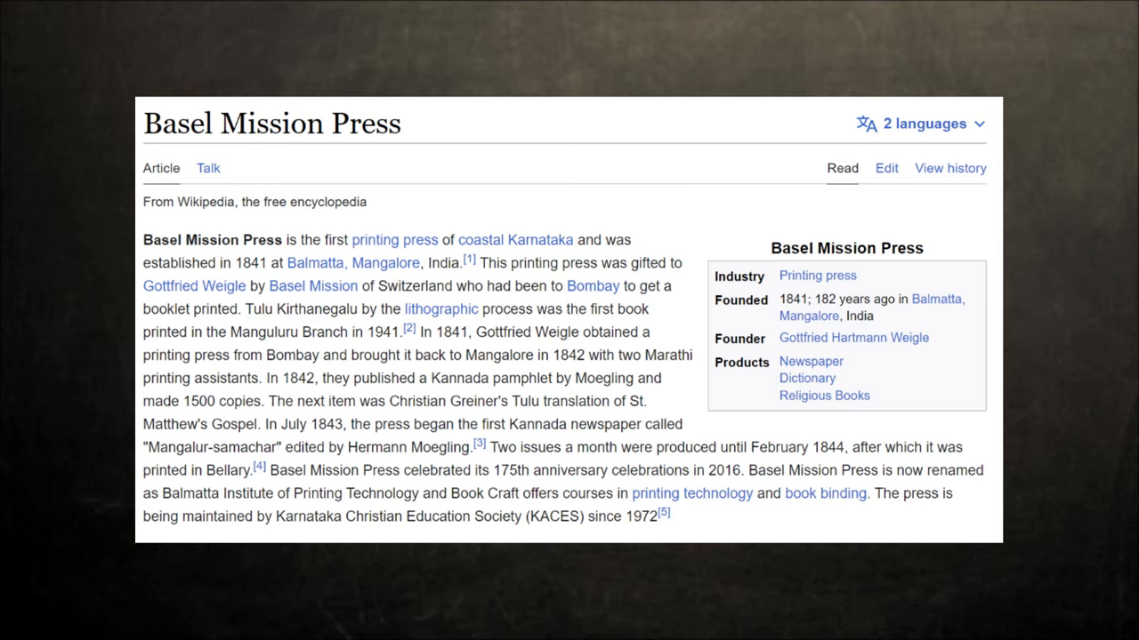
- Switch from the Basel Mission Press Wikipedia article to the Google Maps tab of the Karnataka–Kerala coast
{"action": "left_click", "coordinate": [383, 11]}
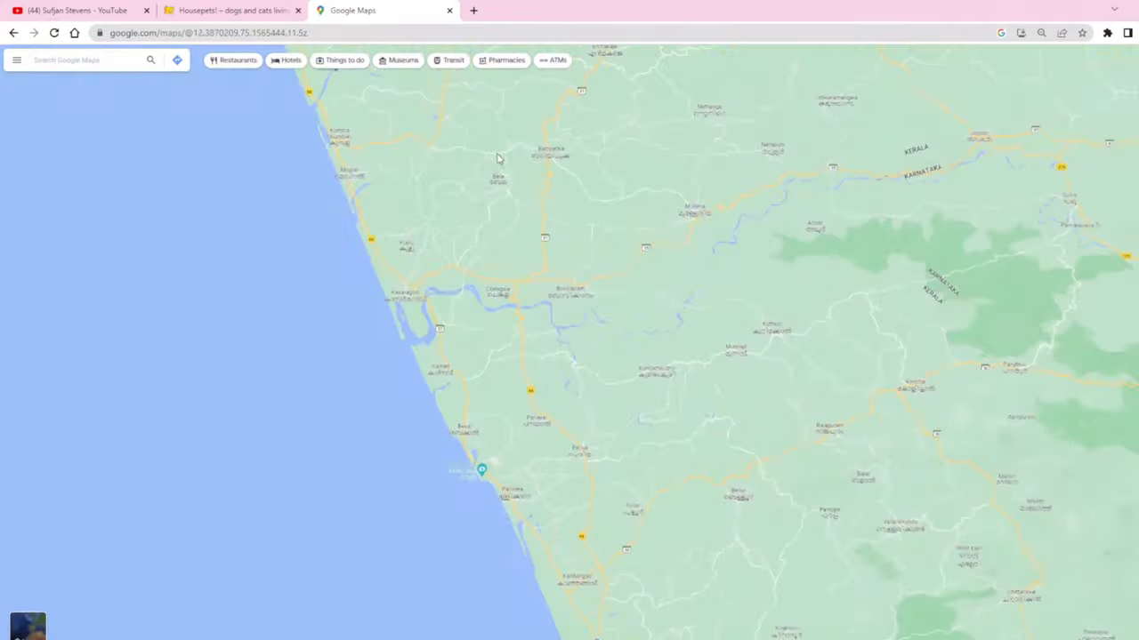
- Move on from the coastal Karnataka map to the Tigalari Unicode proposal PDF
{"action": "scroll", "scroll_direction": "down", "scroll_amount": 3}
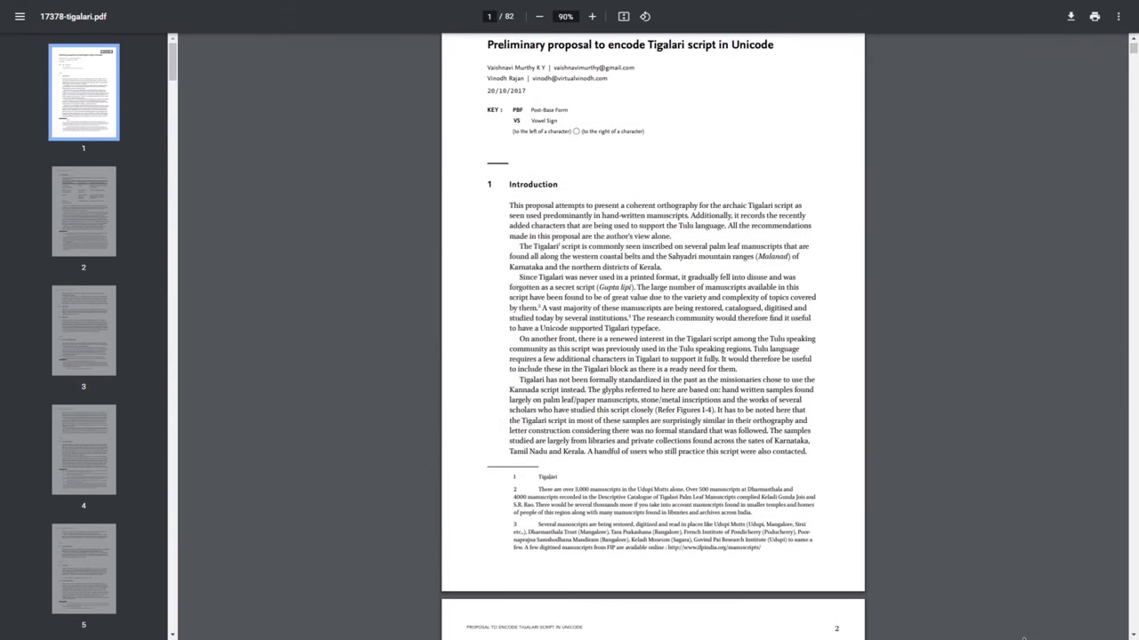
- Page down through the proposal's script names, geography and history to the vowel glyph variant tables
{"action": "scroll", "scroll_direction": "down", "scroll_amount": 3}
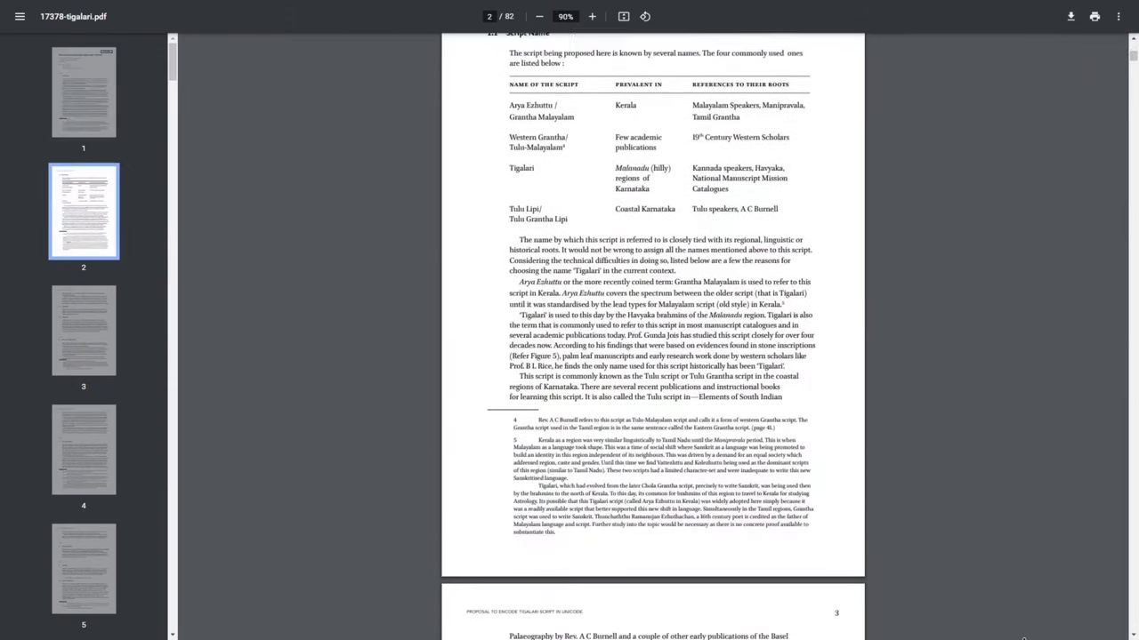
{"action": "scroll", "scroll_direction": "down", "scroll_amount": 3}
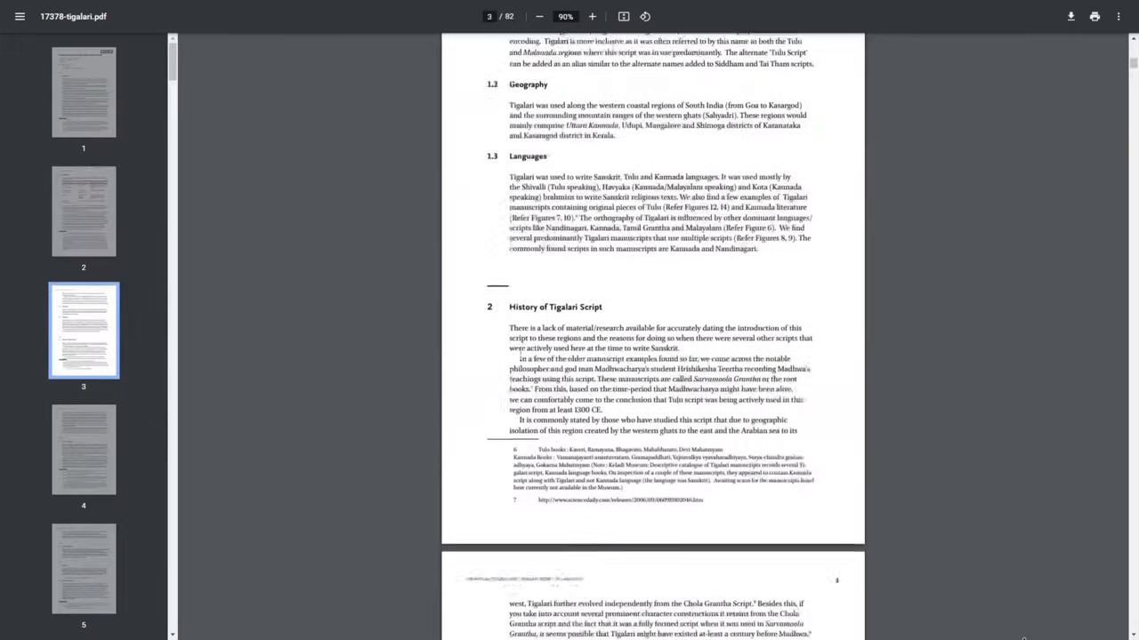
{"action": "scroll", "scroll_direction": "down", "scroll_amount": 3}
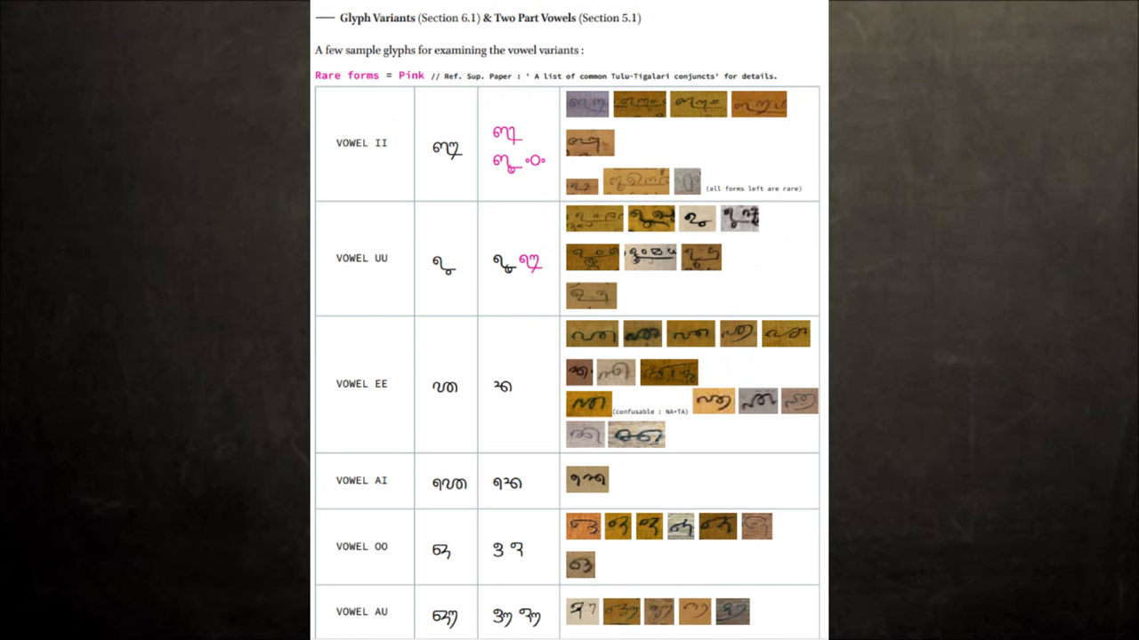
{"action": "scroll", "scroll_direction": "down", "scroll_amount": 3}
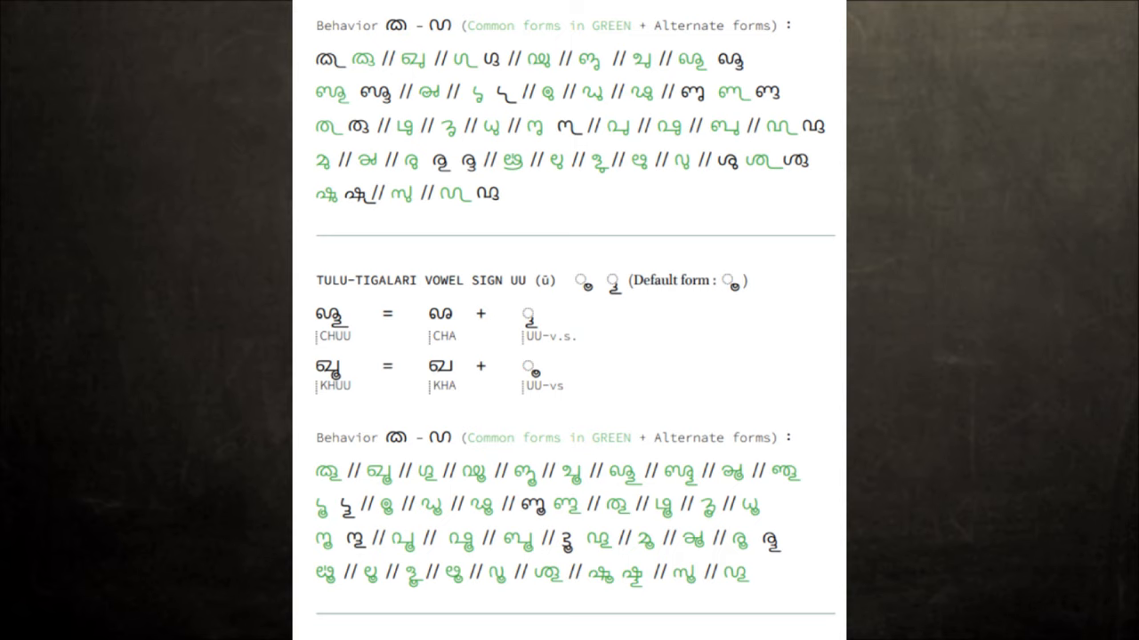